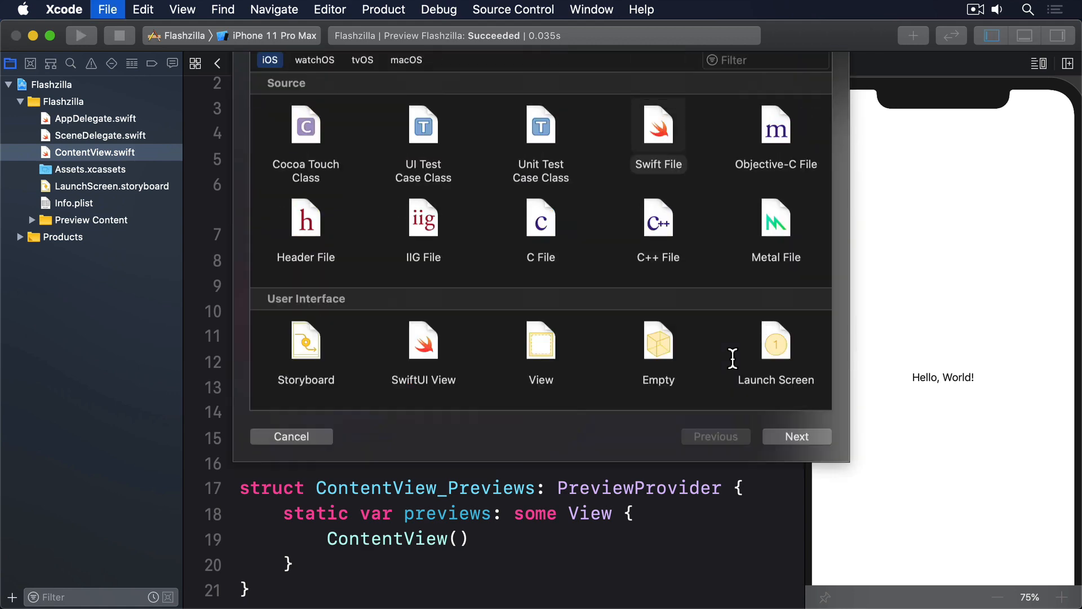
- Create Card.swift with prompt and answer Strings and a static example card answering "Jodie Whittaker"
{"action": "left_click", "coordinate": [796, 436]}
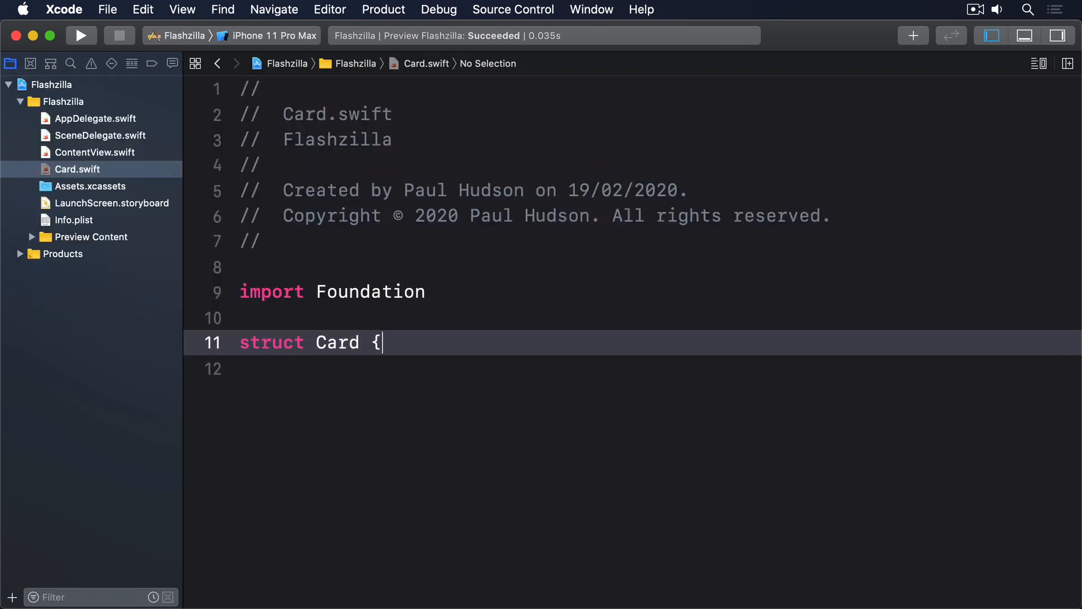
{"action": "type", "text": "let prompt: String"}
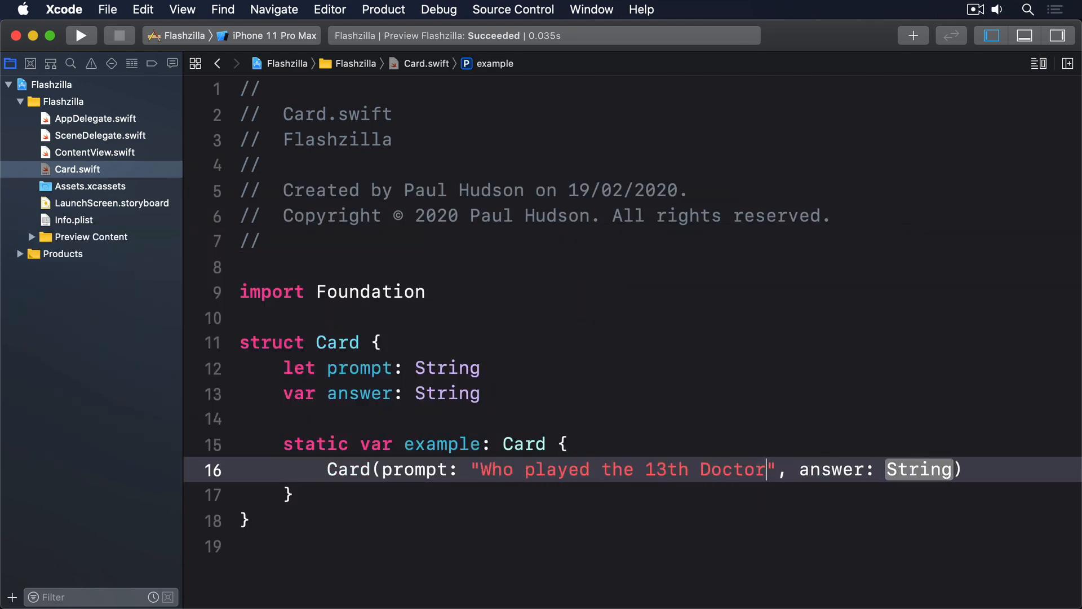
{"action": "type", "text": "in Doctor Who?"}
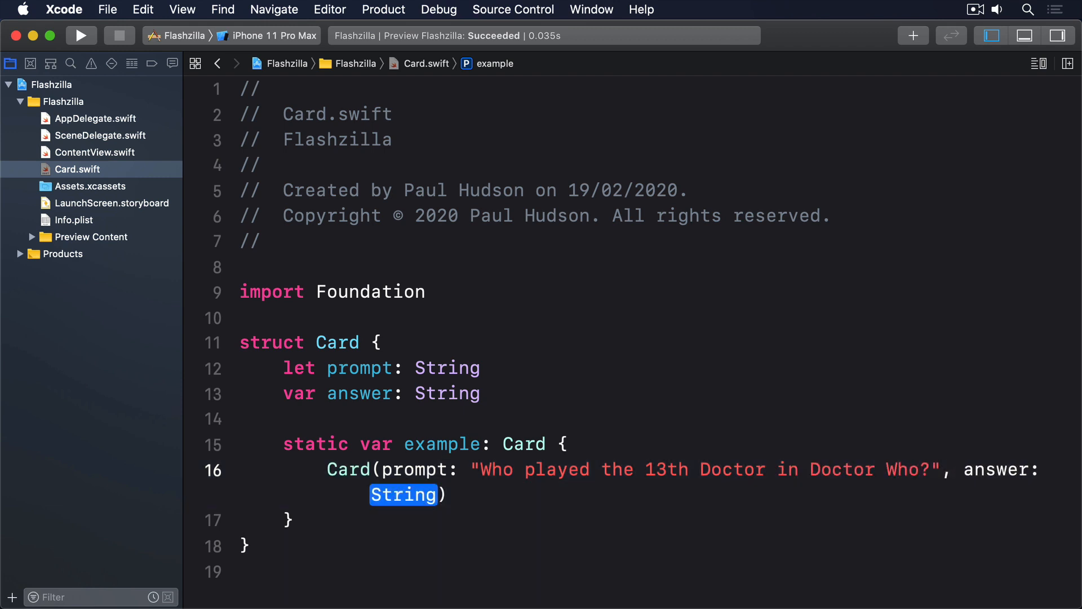
{"action": "type", "text": "\"Jodie Whittak\""}
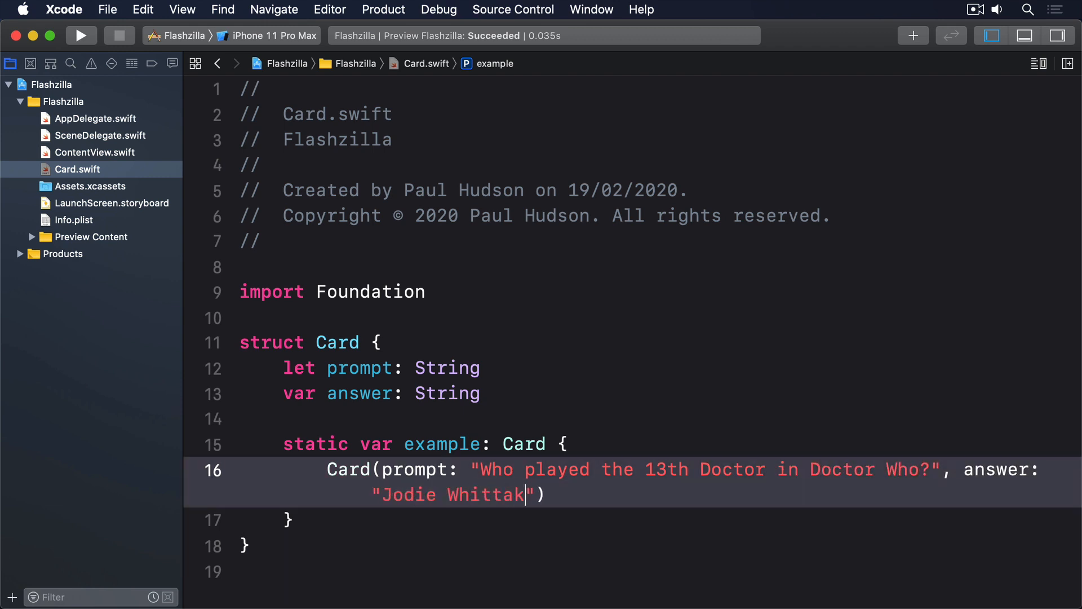
{"action": "type", "text": "er"}
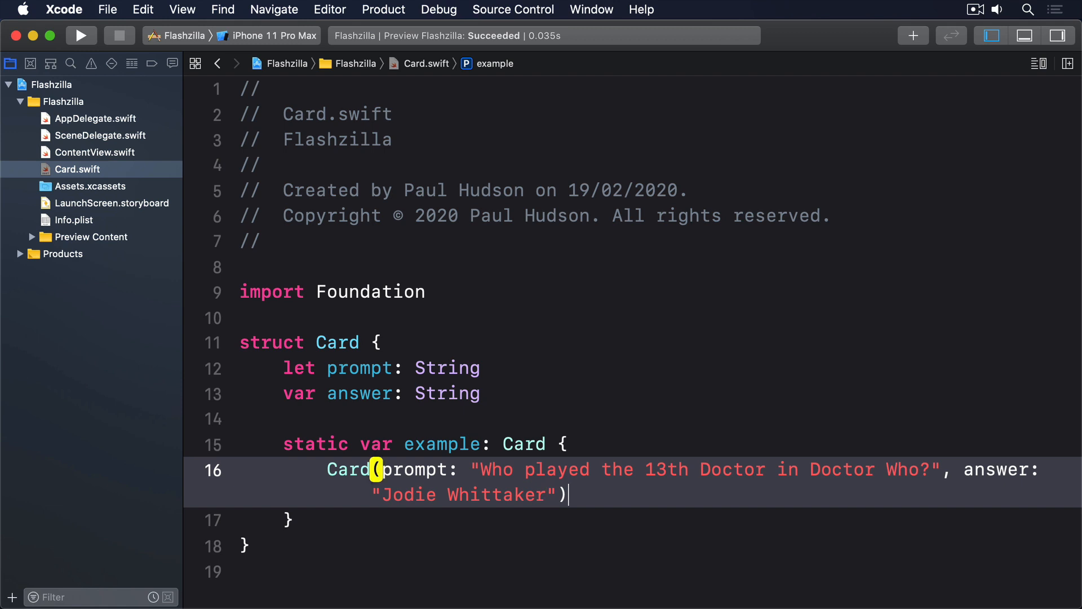
{"action": "triple_click", "coordinate": [449, 469]}
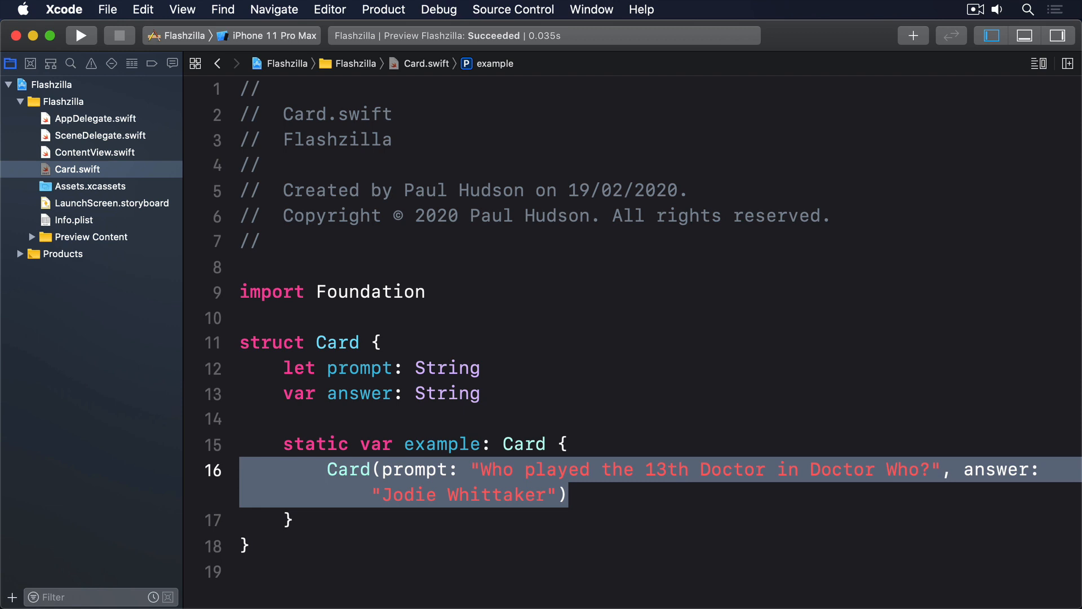
{"action": "mouse_move", "coordinate": [78, 105]}
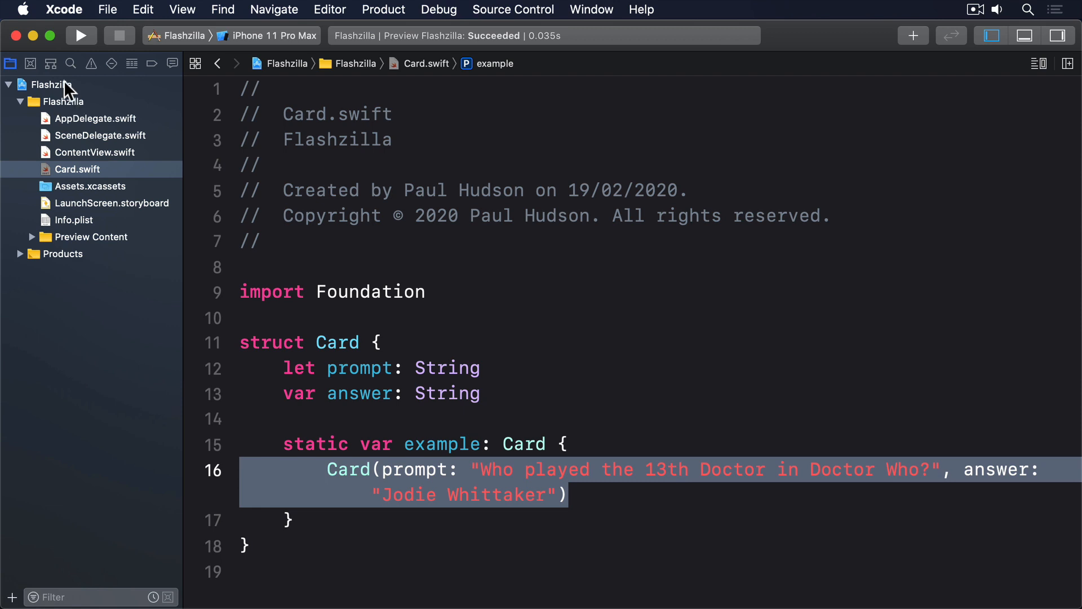
- Show the Flashzilla project's General settings from the Project navigator
{"action": "left_click", "coordinate": [53, 84]}
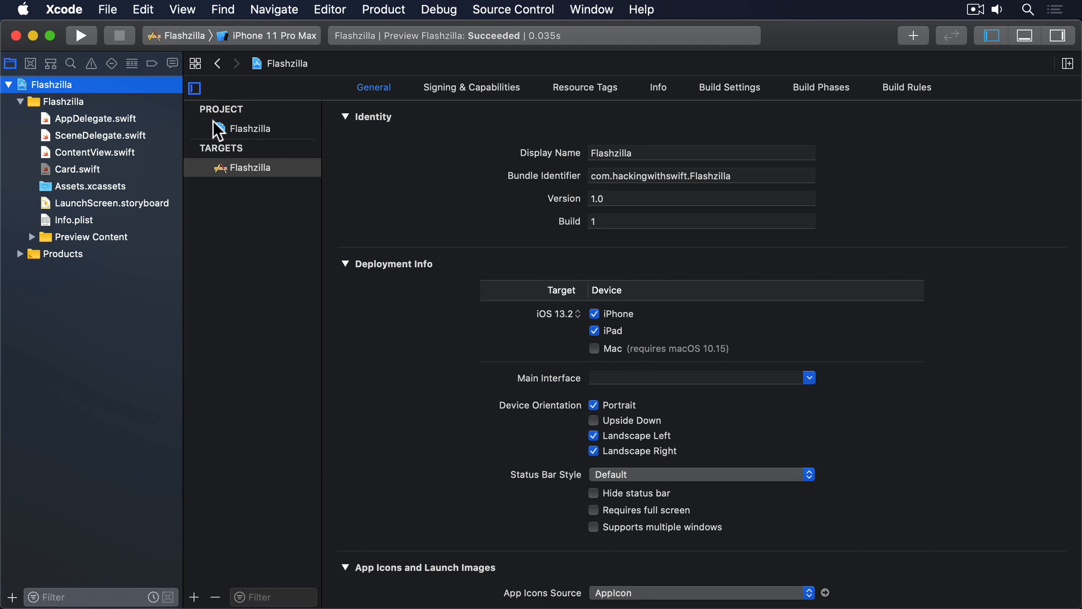
{"action": "mouse_move", "coordinate": [211, 120]}
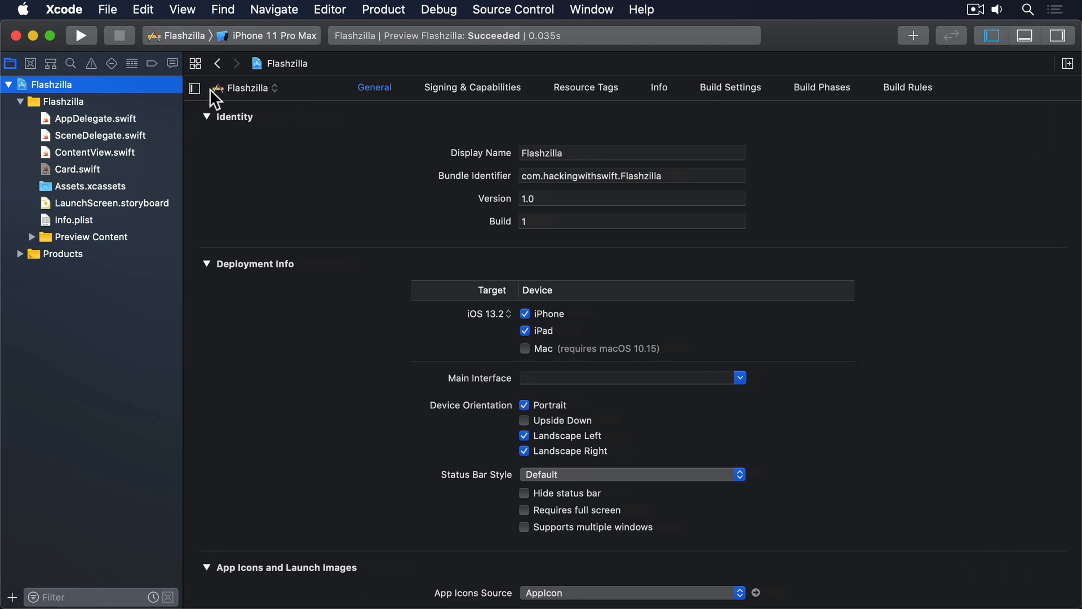
- Select the Flashzilla app target and reveal the Project and Targets list
{"action": "left_click", "coordinate": [245, 88]}
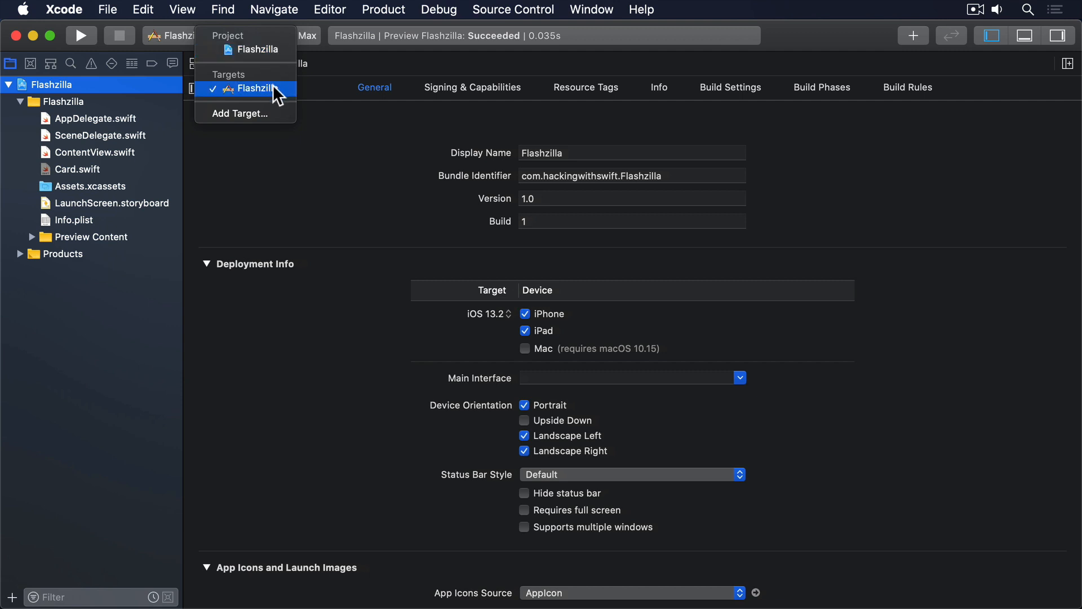
{"action": "left_click", "coordinate": [244, 88]}
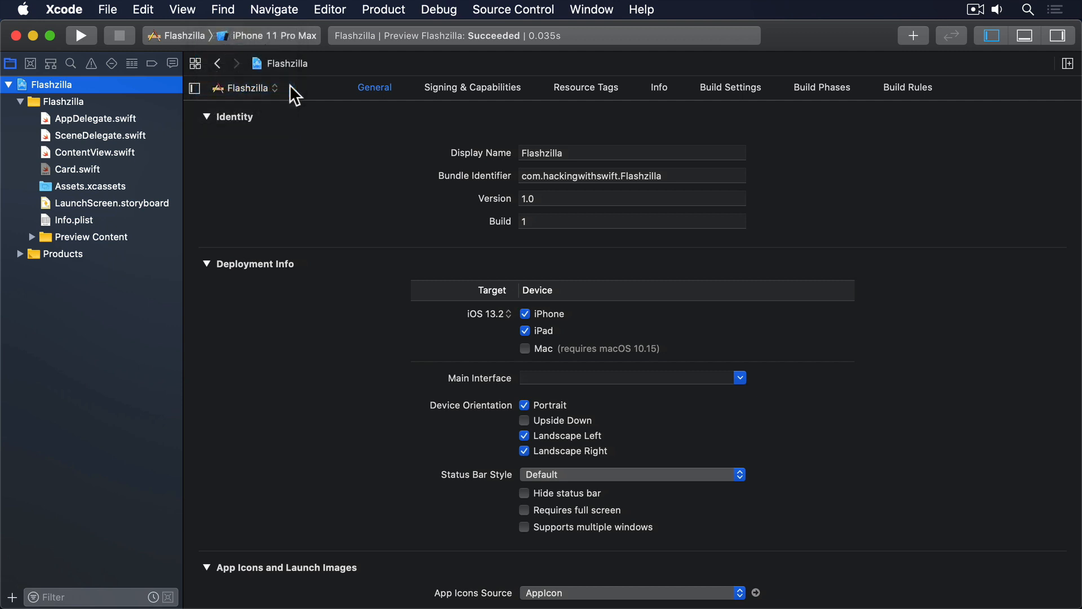
{"action": "left_click", "coordinate": [195, 88]}
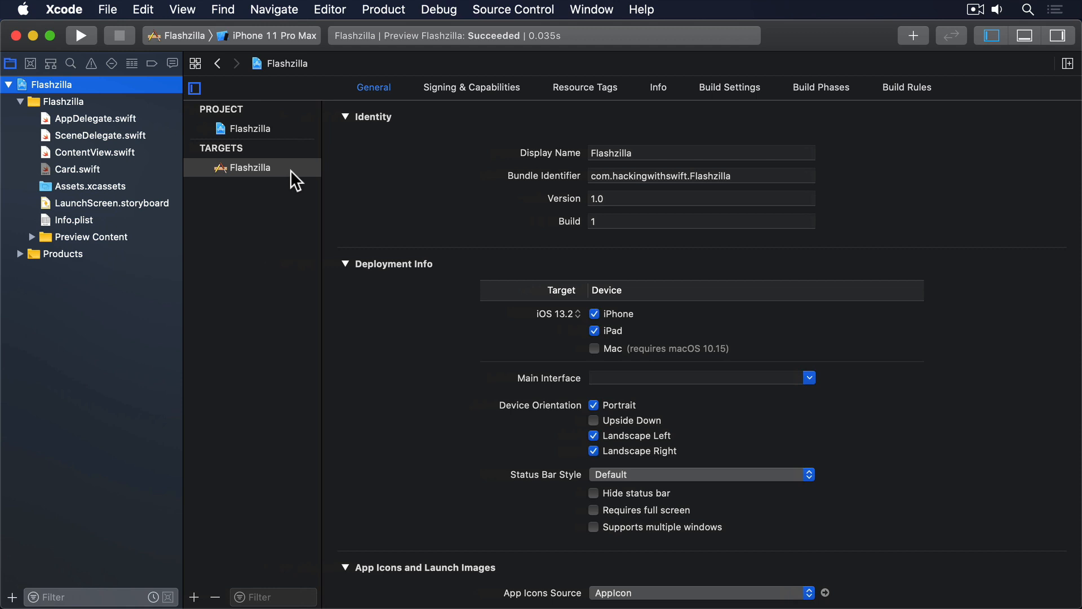
{"action": "left_click", "coordinate": [247, 167]}
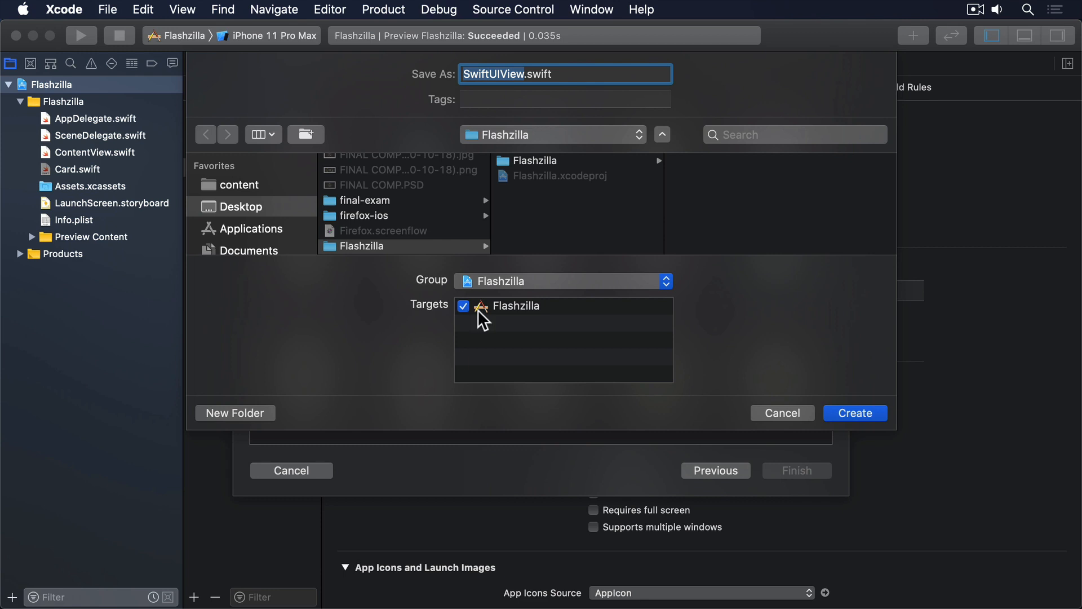
- Create CardView.swift in the Flashzilla group with a card: Card property
{"action": "left_click", "coordinate": [562, 280]}
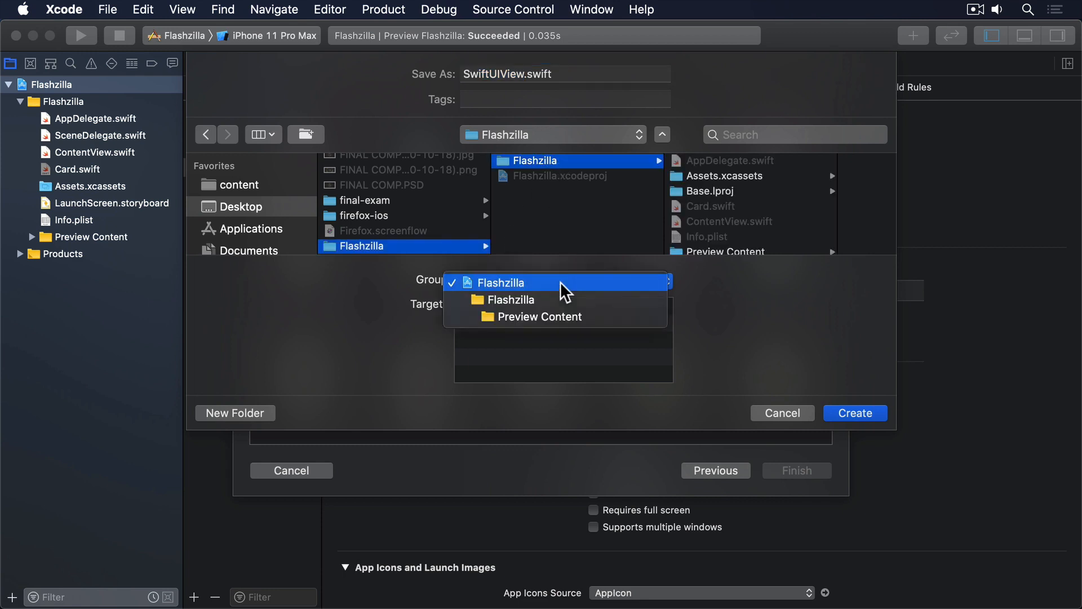
{"action": "left_click", "coordinate": [509, 282]}
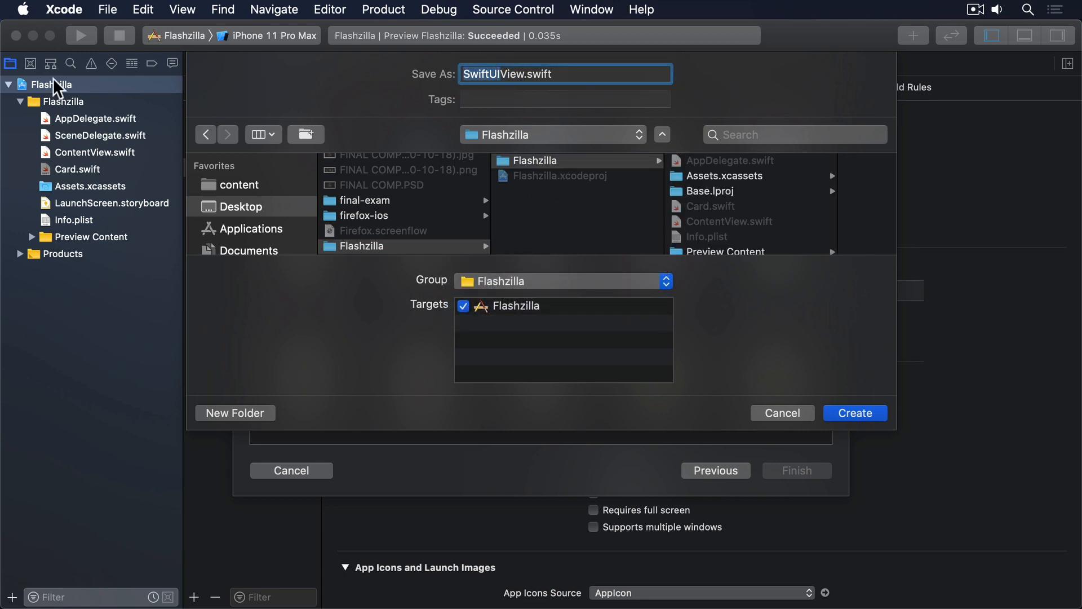
{"action": "left_click", "coordinate": [855, 412]}
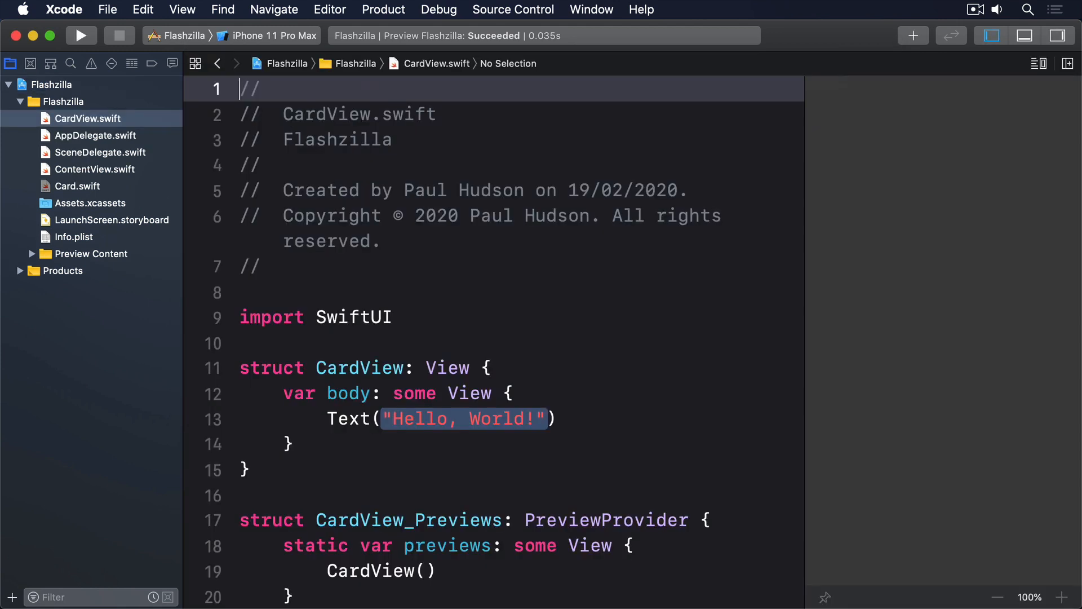
{"action": "scroll", "scroll_direction": "down", "scroll_amount": 3}
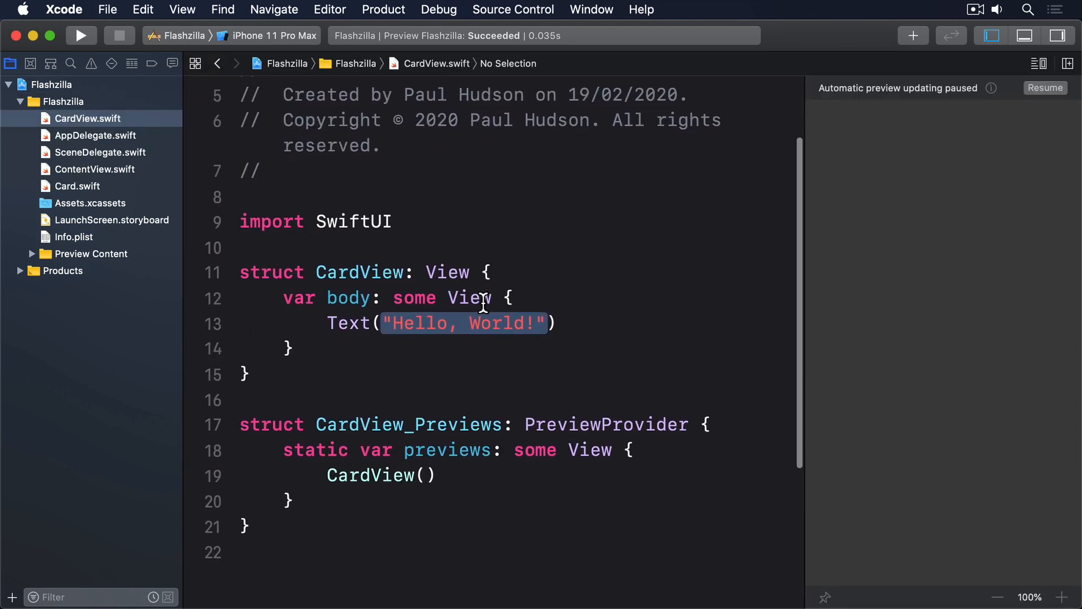
{"action": "type", "text": "let"}
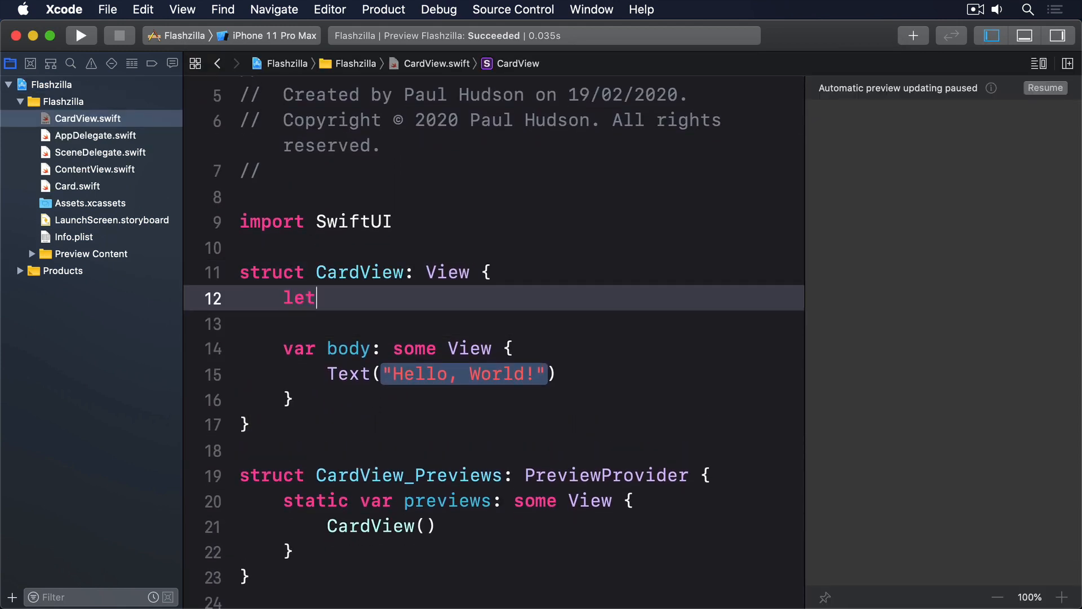
{"action": "type", "text": "card: Card"}
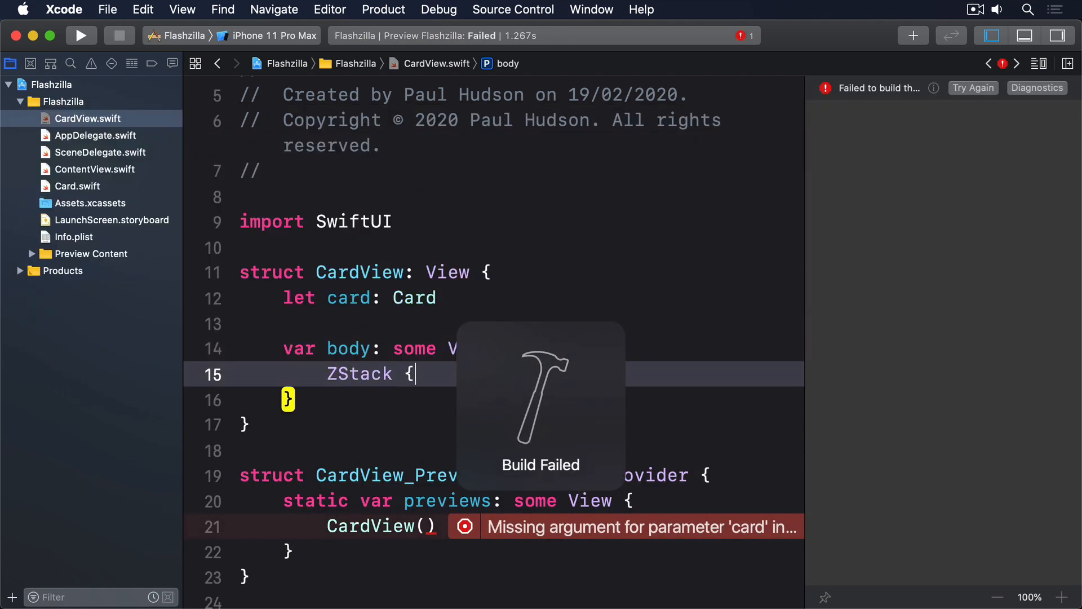
- Add a white RoundedRectangle background with corner radius 25 and continuous style
{"action": "type", "text": "RoundedRectangle"}
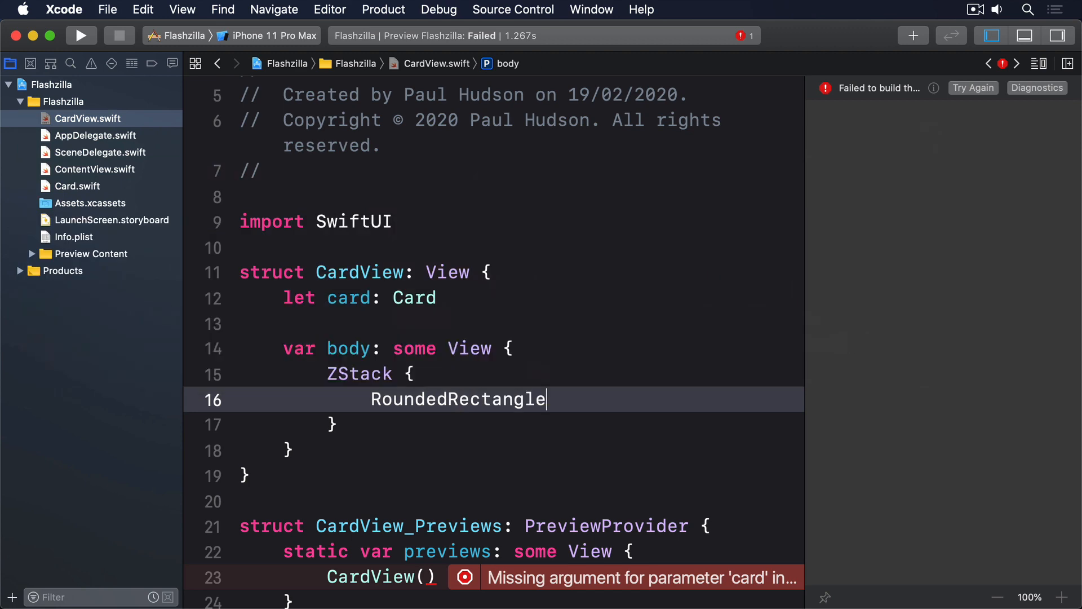
{"action": "type", "text": "(cornerRadius: 25"}
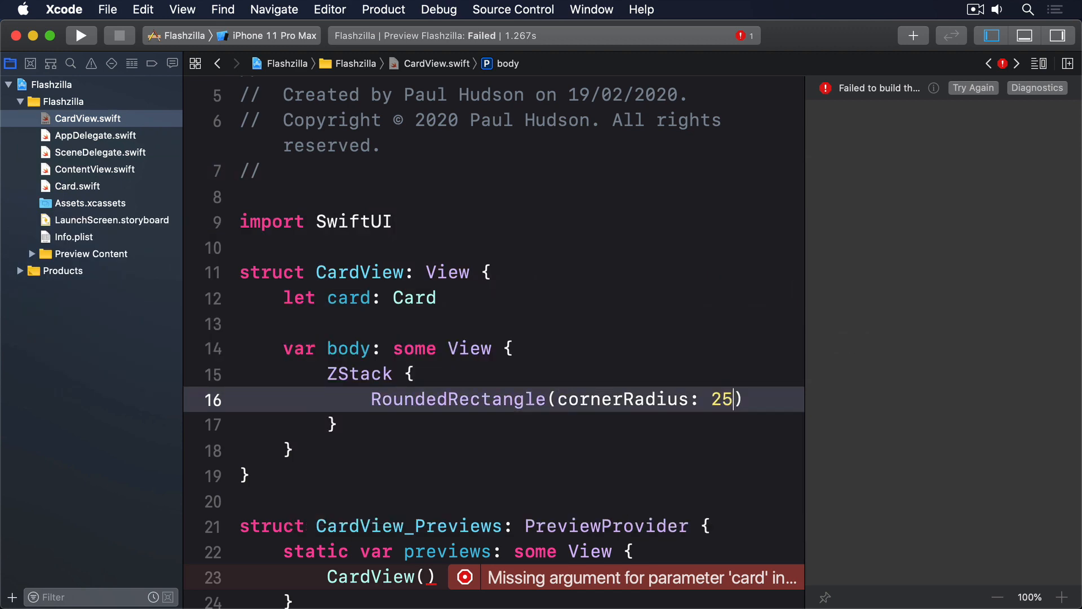
{"action": "type", "text": ", style: .continuous"}
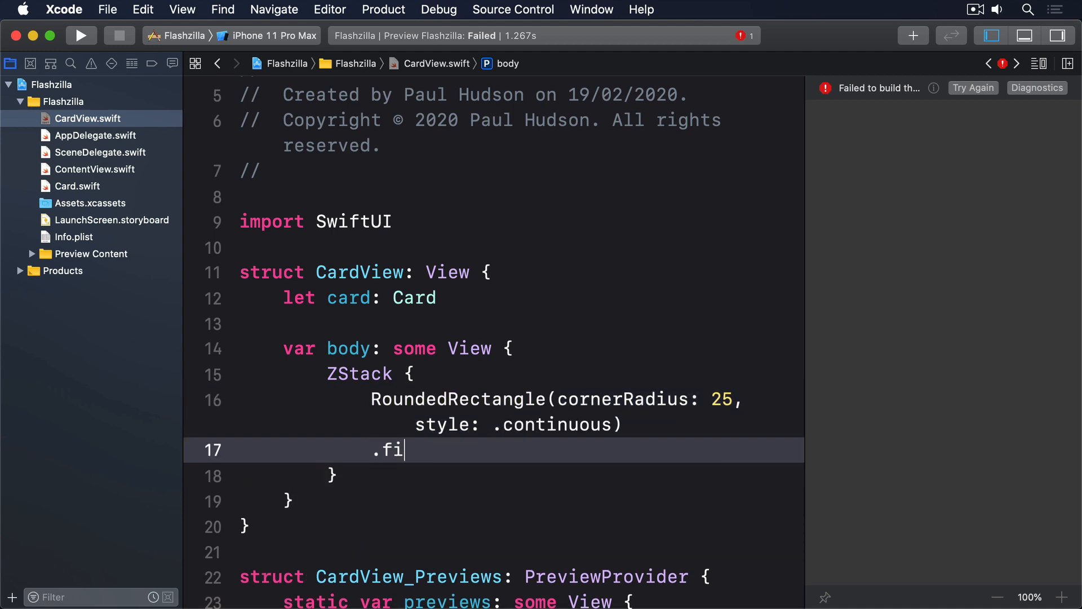
{"action": "type", "text": "ll(Color.white)"}
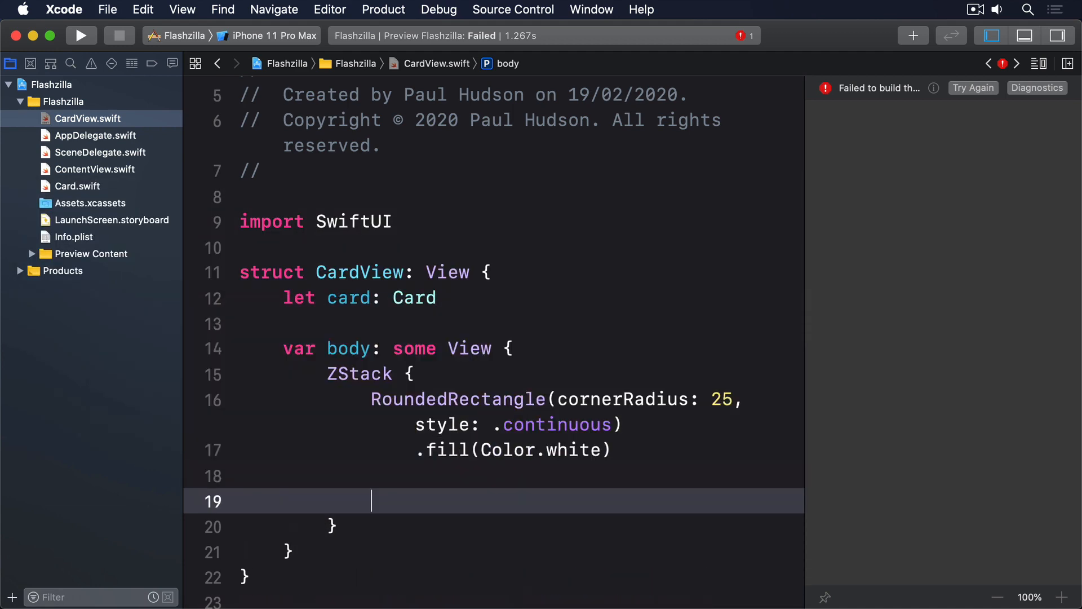
- Stack the prompt in black largeTitle text above the answer in grey title text
{"action": "type", "text": "VStack {"}
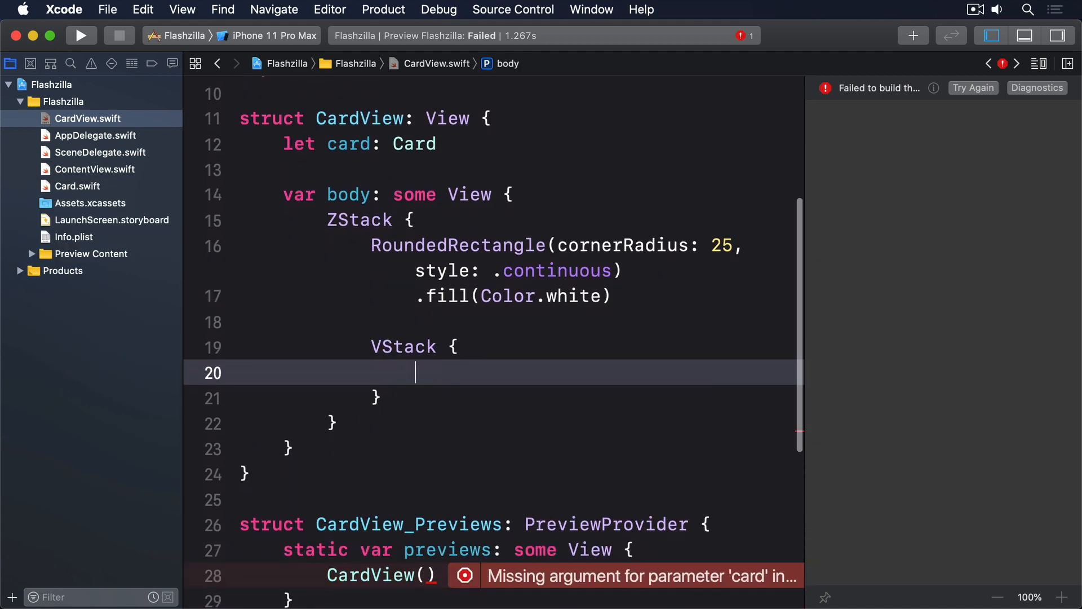
{"action": "type", "text": "Text(card.prompt)"}
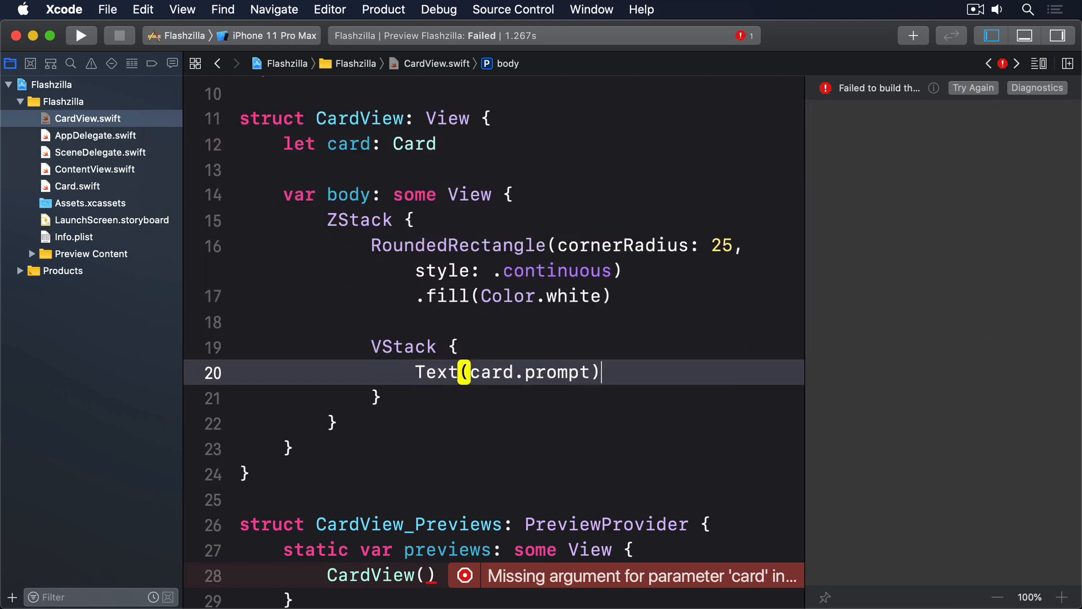
{"action": "type", "text": ".font(.large"}
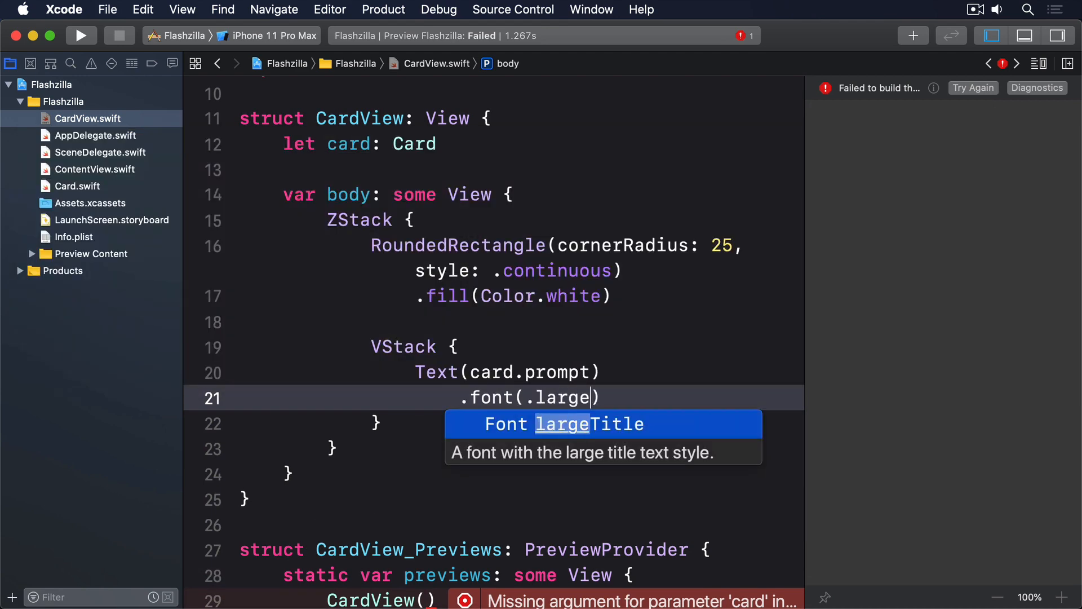
{"action": "type", "text": ".foregroundColor(.black"}
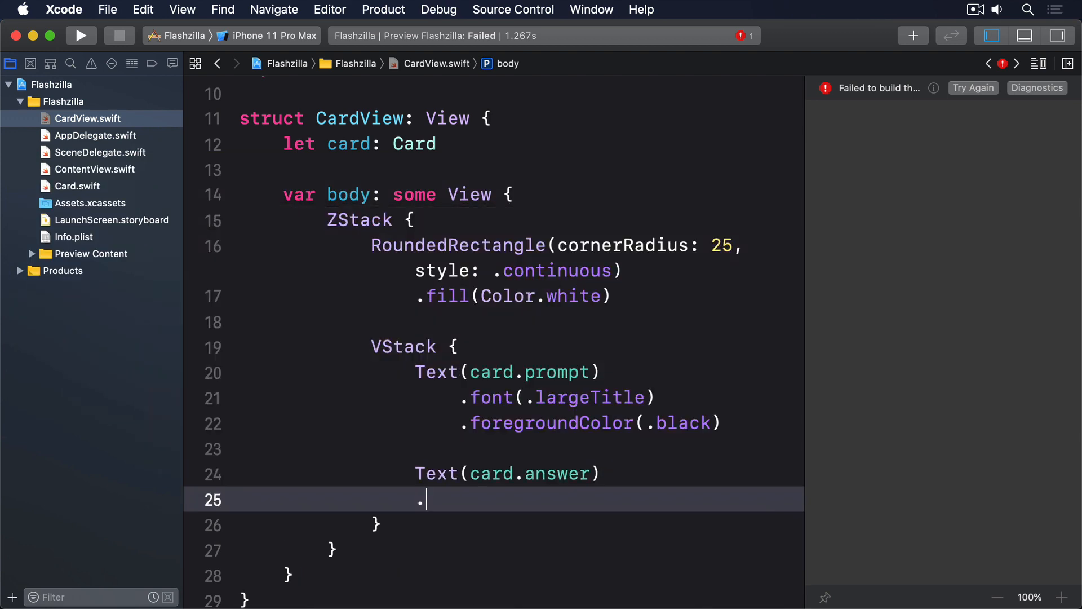
{"action": "type", "text": ".font(.title)"}
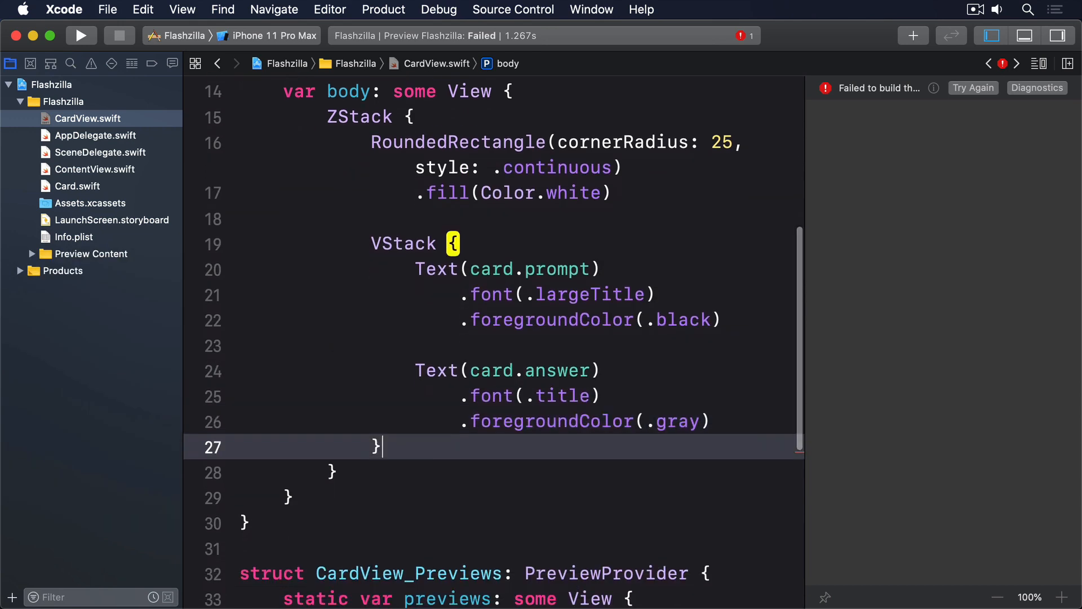
- Pad the stack by 20, centre multiline text, and frame the card 450 by 250
{"action": "type", "text": ".padding(20)"}
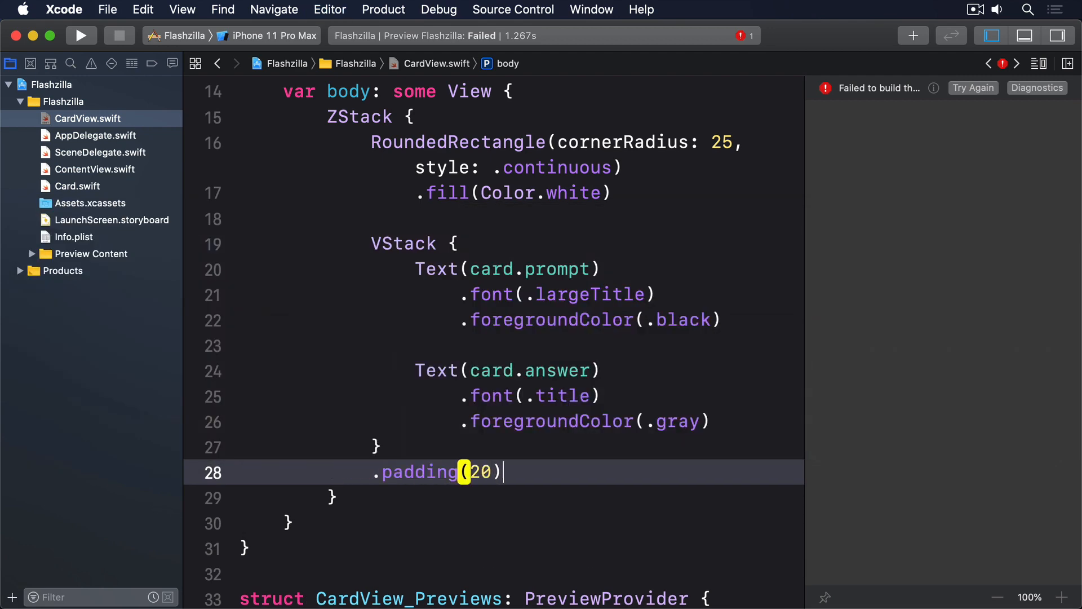
{"action": "type", "text": ".multilineTextAlignment(.center"}
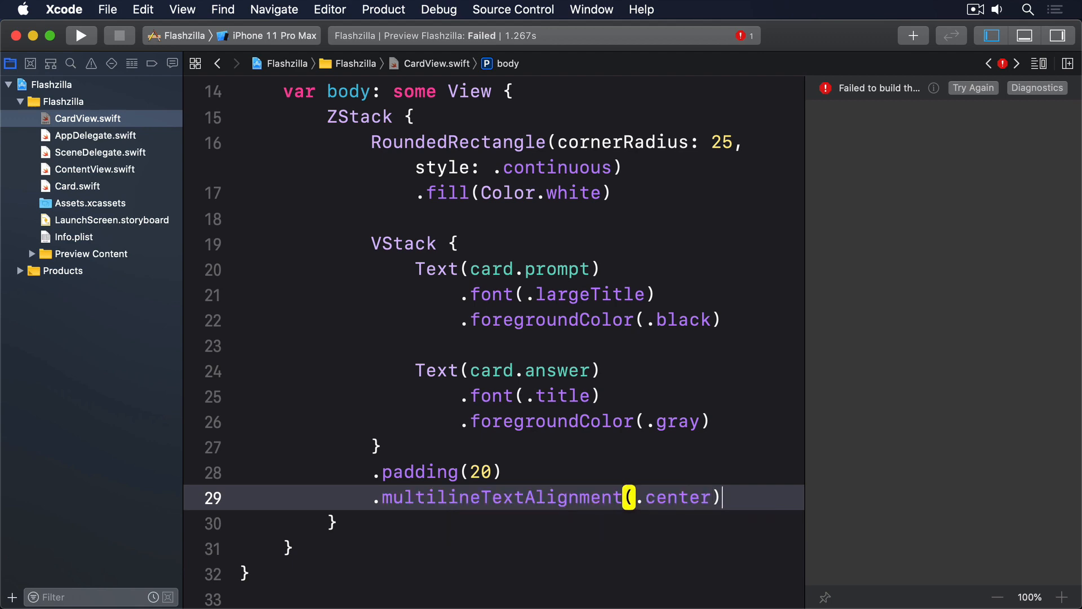
{"action": "type", "text": ".frame(width: 450, height: 250"}
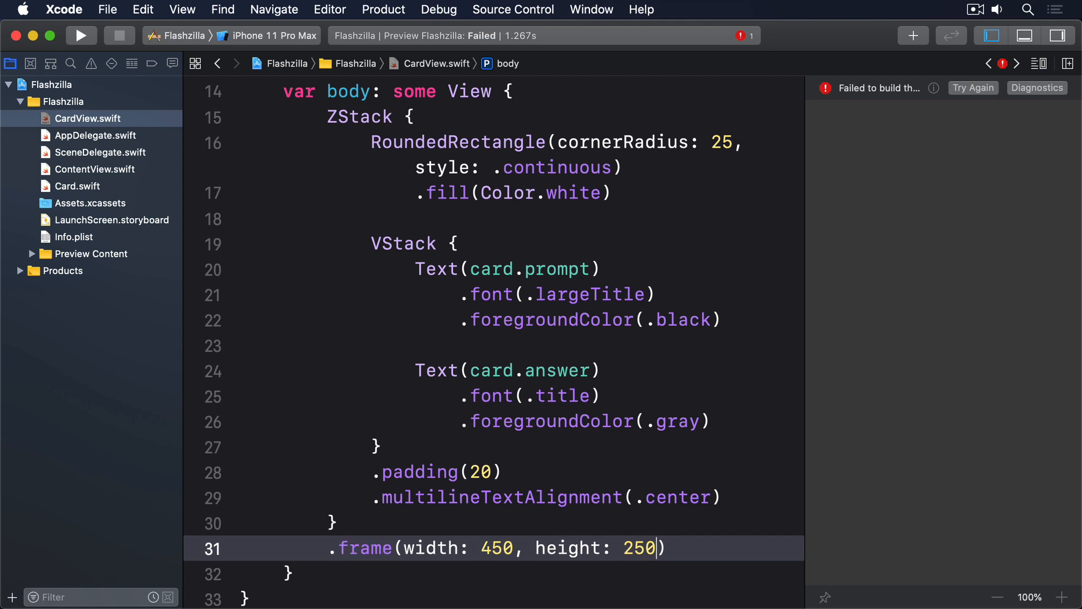
- Pass Card.example into the preview's CardView so it builds with the Doctor Who card
{"action": "triple_click", "coordinate": [497, 548]}
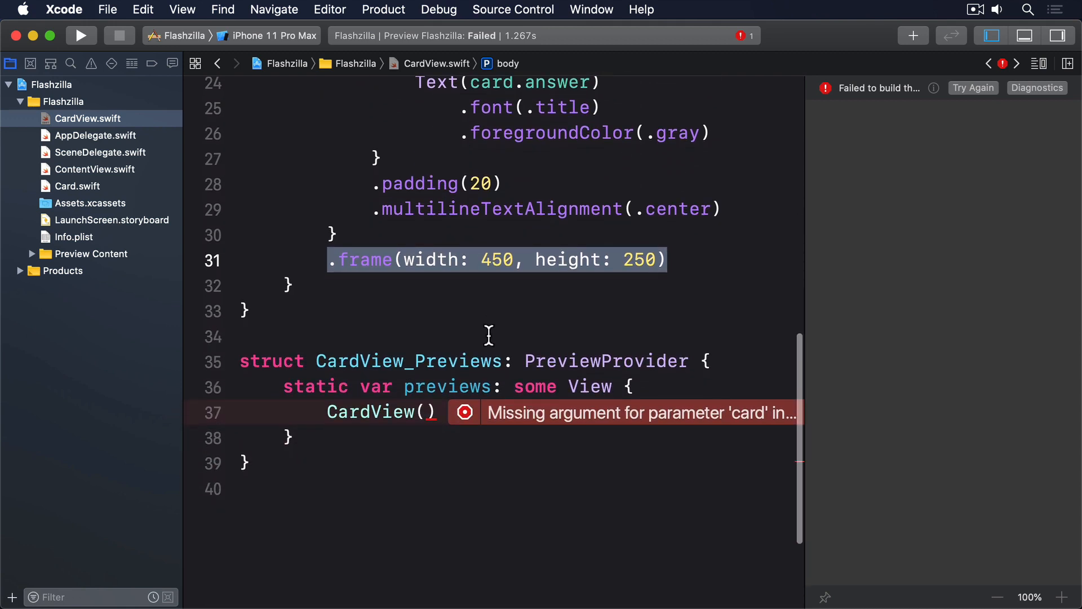
{"action": "left_click", "coordinate": [379, 413]}
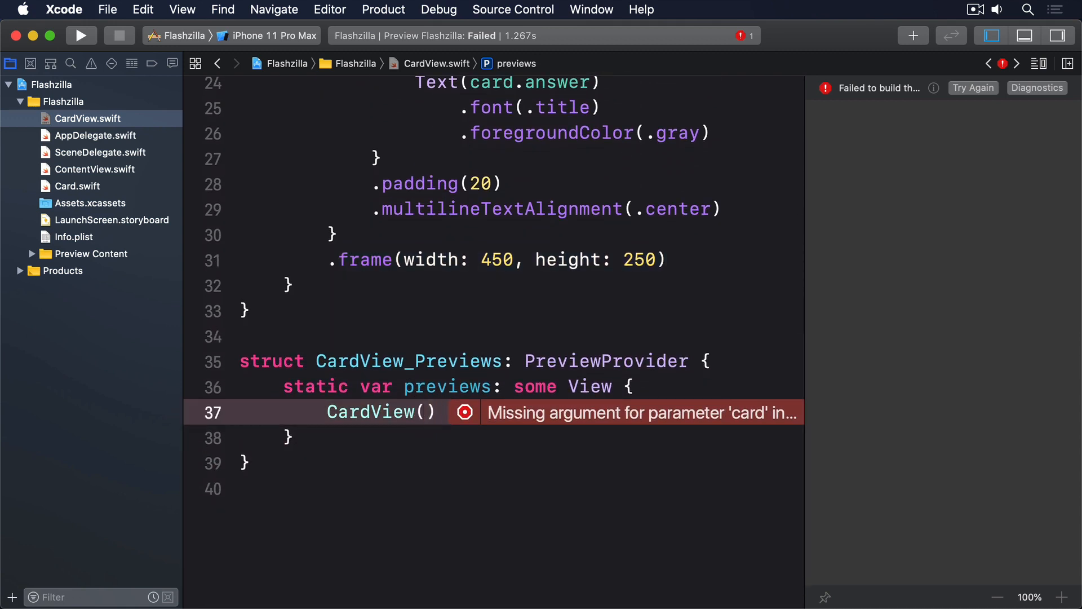
{"action": "type", "text": "card: Card.example"}
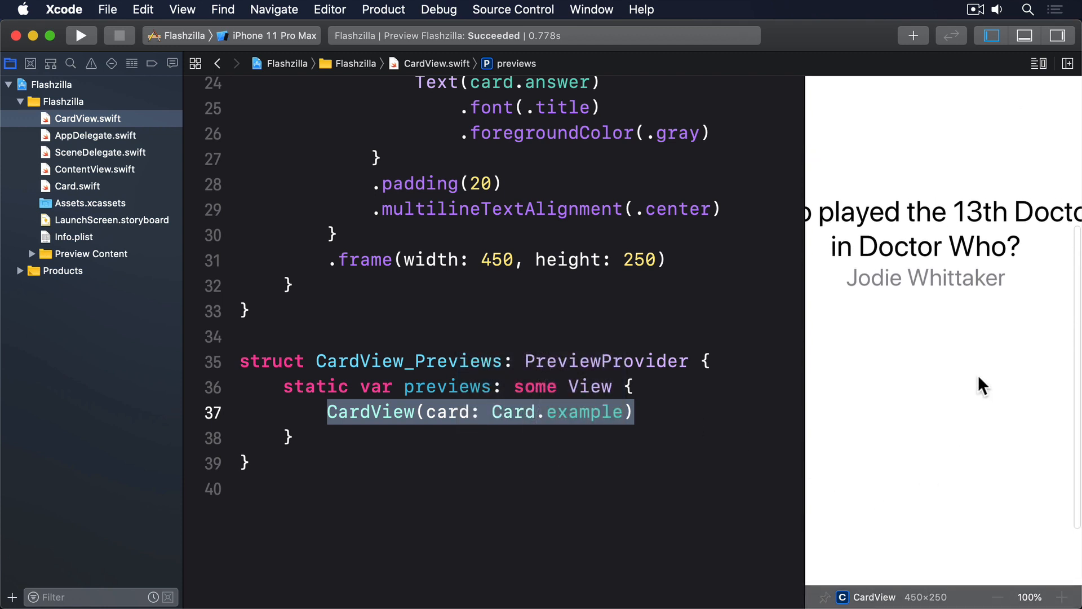
- Add .shadow(radius: 10) after the white fill on the rounded rectangle
{"action": "left_click", "coordinate": [995, 596]}
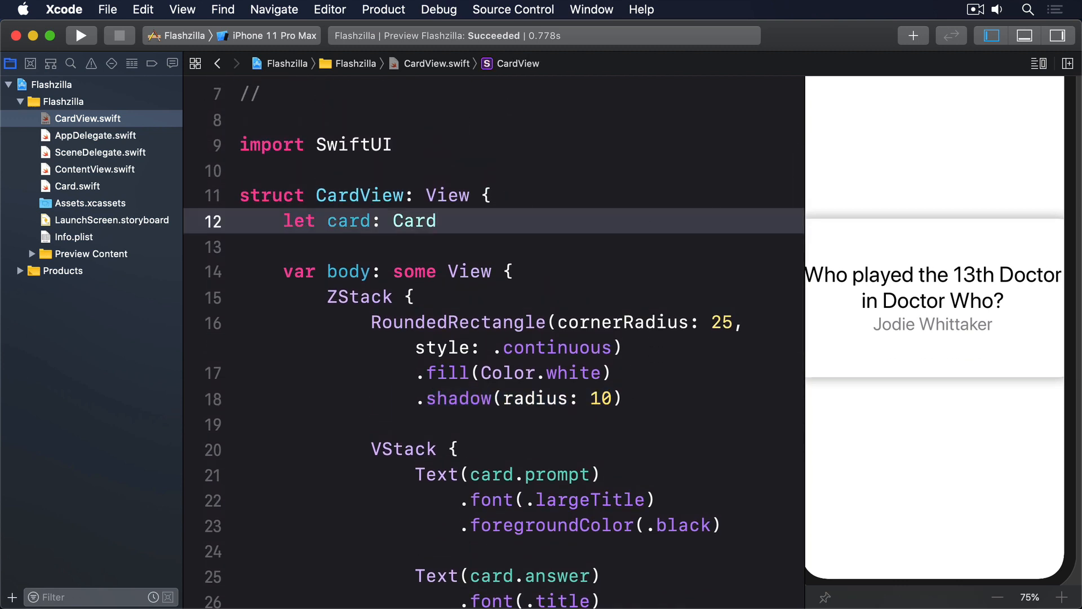
{"action": "type", "text": "@State private"}
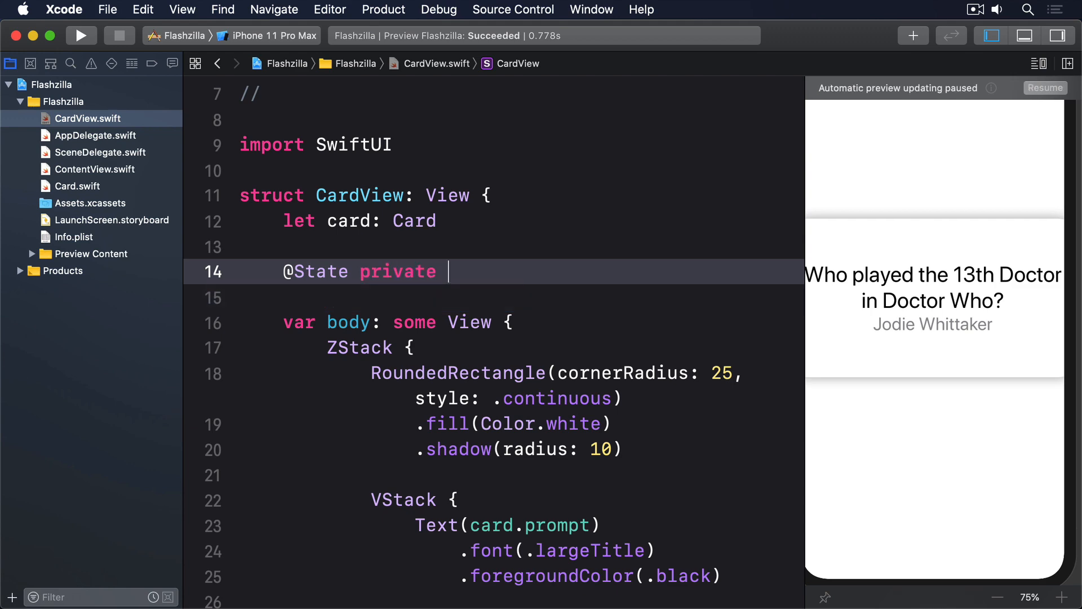
{"action": "type", "text": "var isShowingAnsw"}
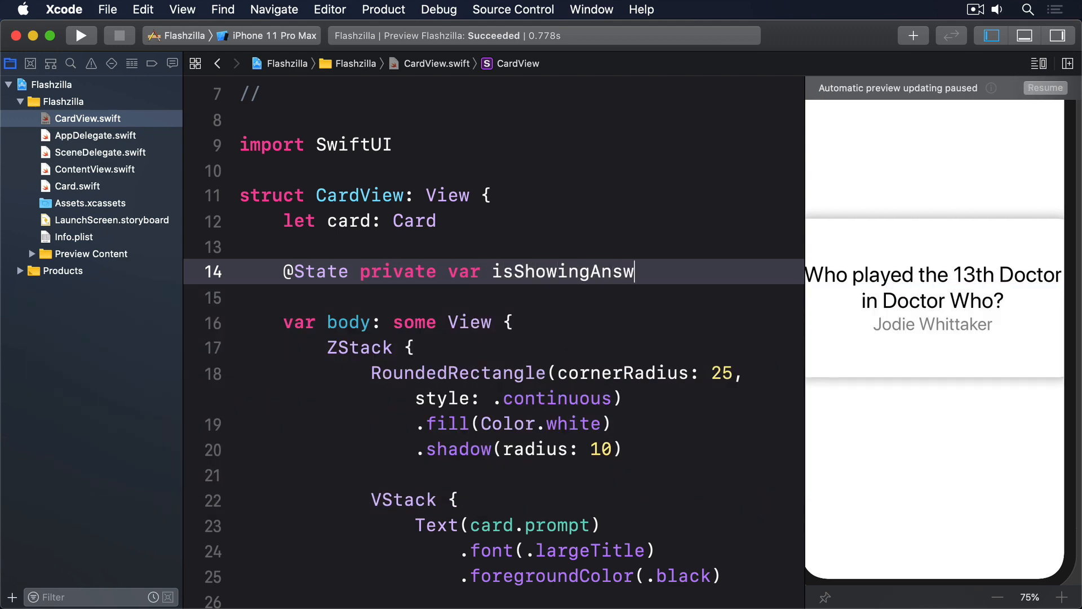
{"action": "type", "text": "er = false"}
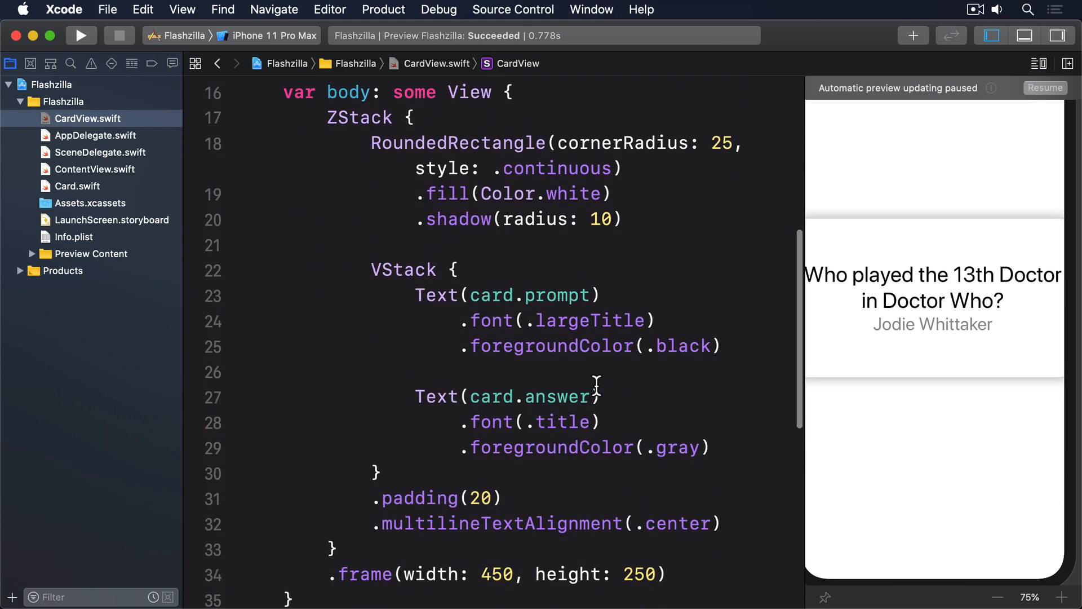
{"action": "type", "text": "i"}
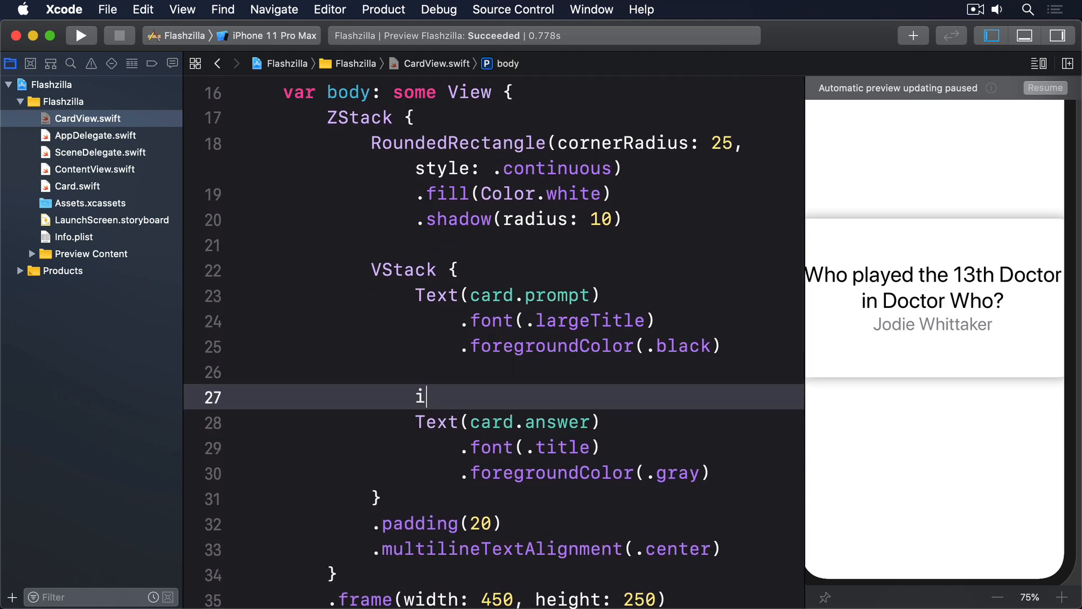
{"action": "type", "text": "f isShowingAnswer {"}
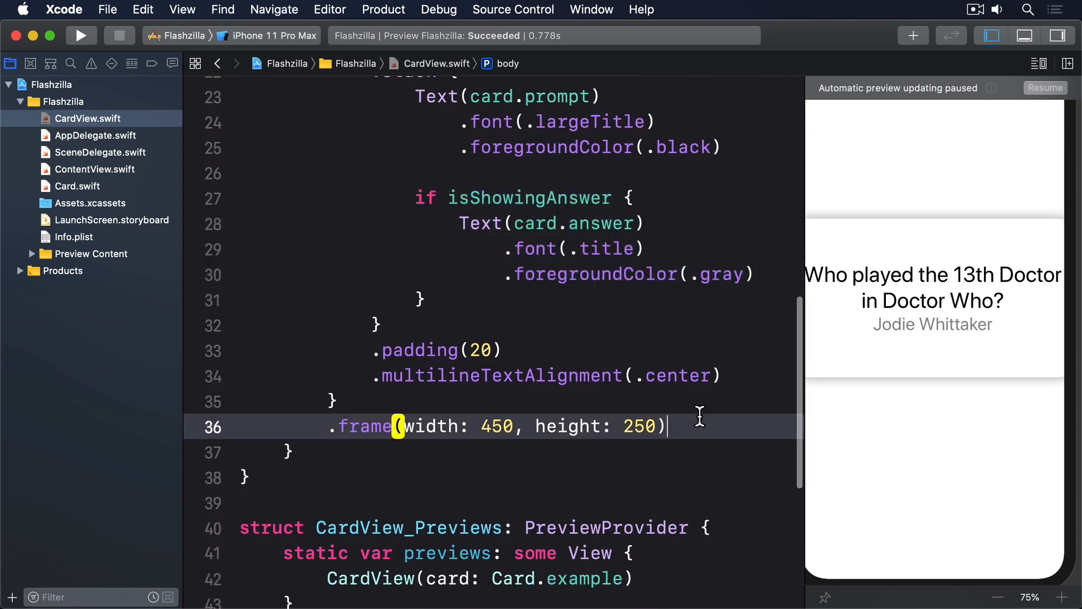
- Toggle isShowingAnswer on tap, then start replacing ContentView's body with CardView
{"action": "type", "text": ".onTapGesture {"}
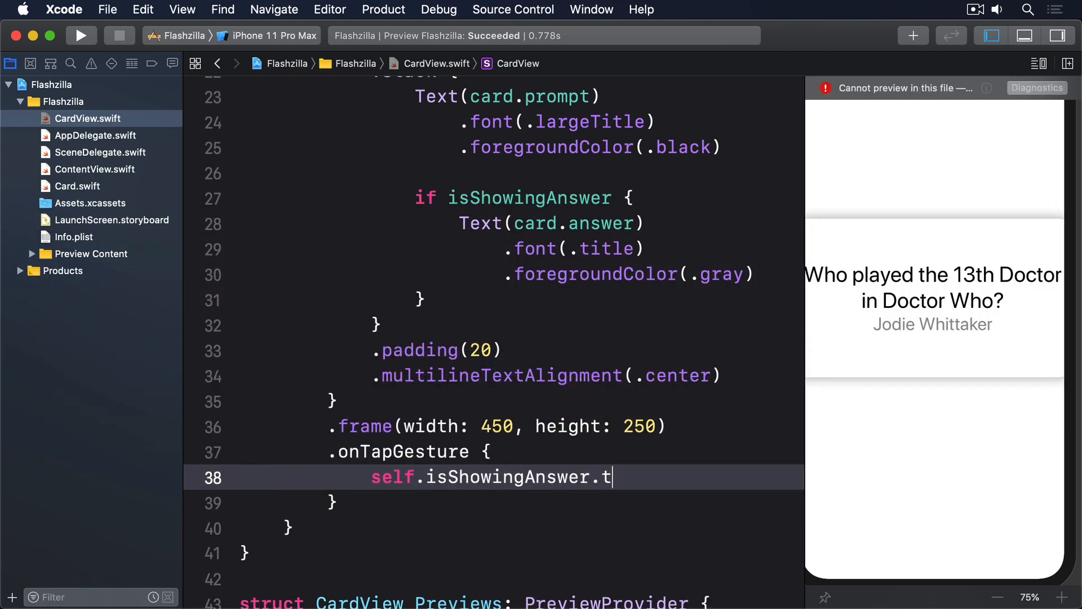
{"action": "type", "text": "oggle()"}
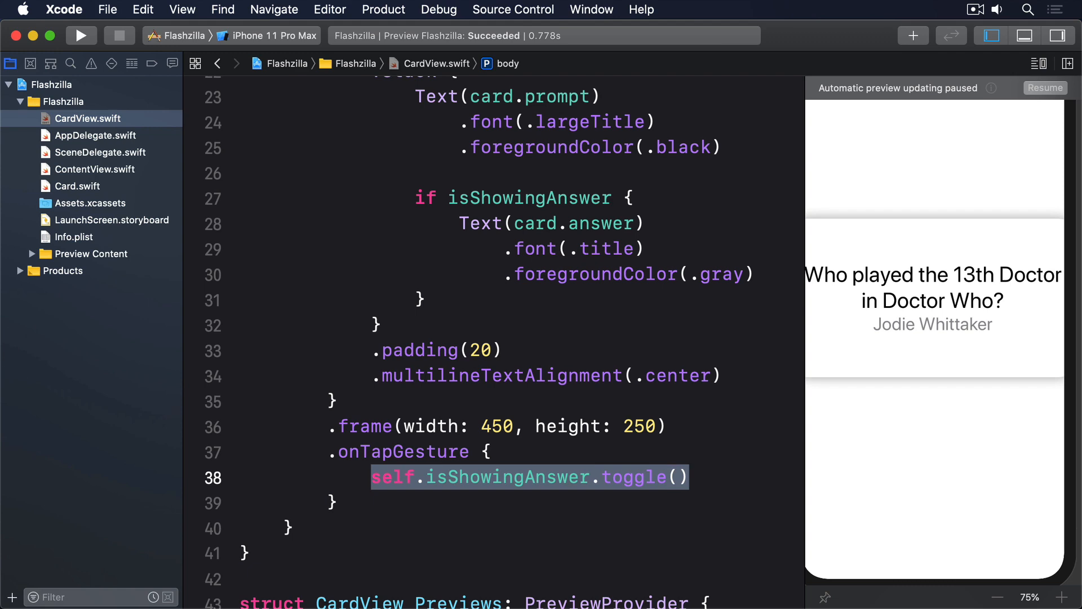
{"action": "left_click", "coordinate": [101, 169]}
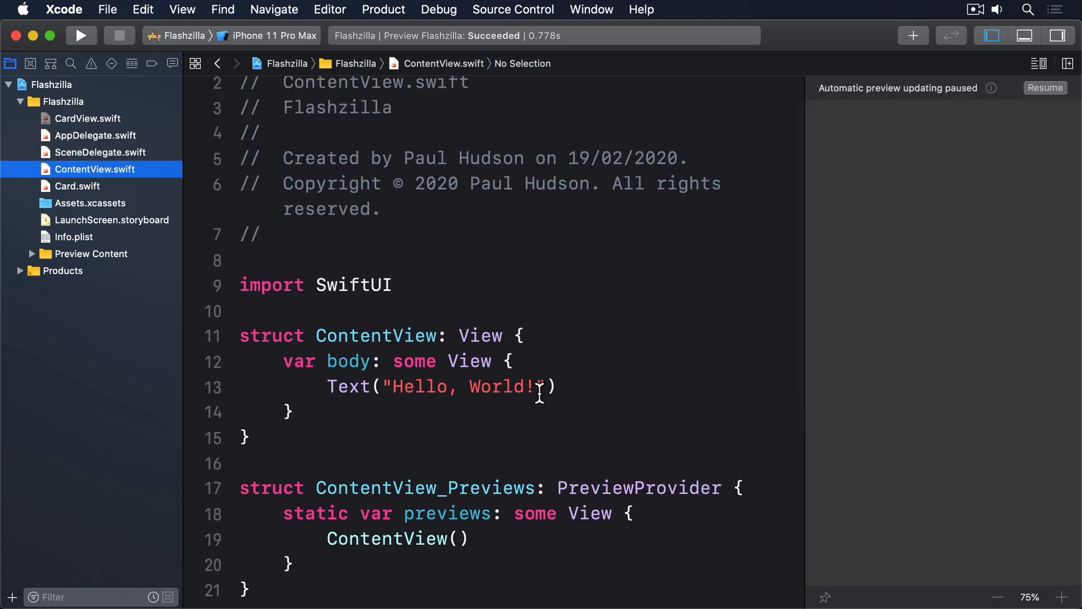
{"action": "type", "text": "CardVi"}
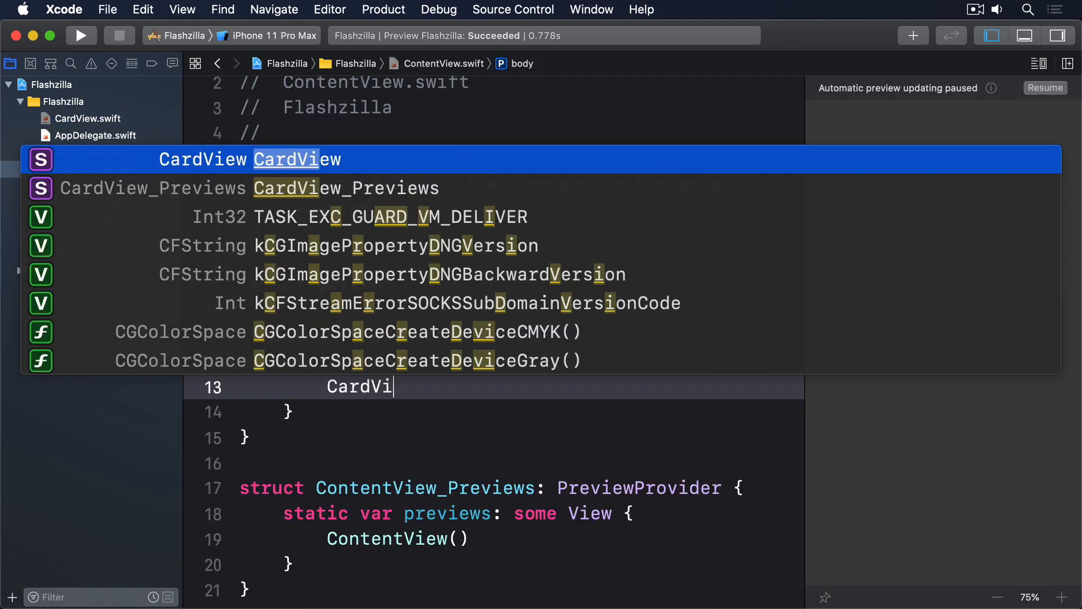